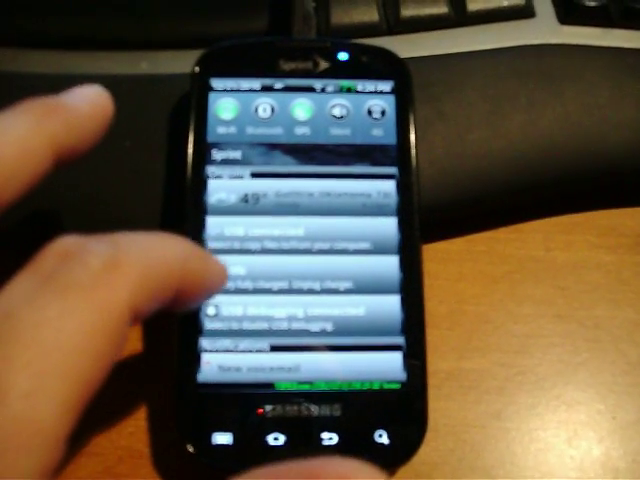
Turn on USB storage from the phone's notification so the SD card mounts on the PC
left_click(290, 240)
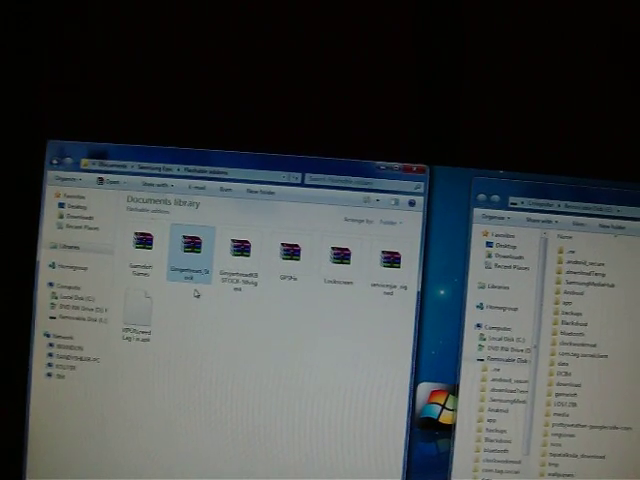
Bring up the context menu for the Gingerbread keyboard file in the Documents library
right_click(188, 244)
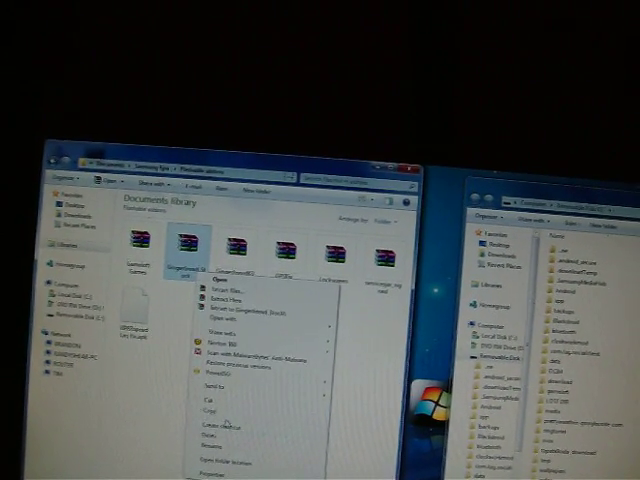